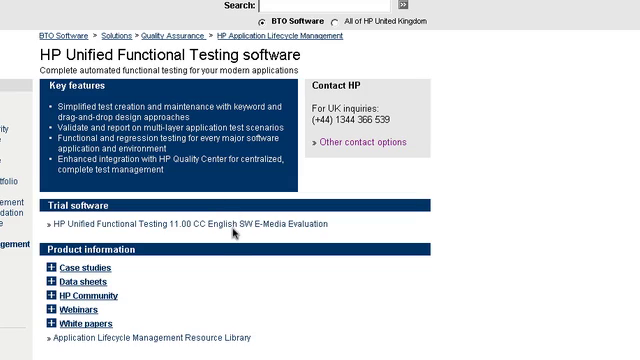
pyautogui.moveTo(232, 232)
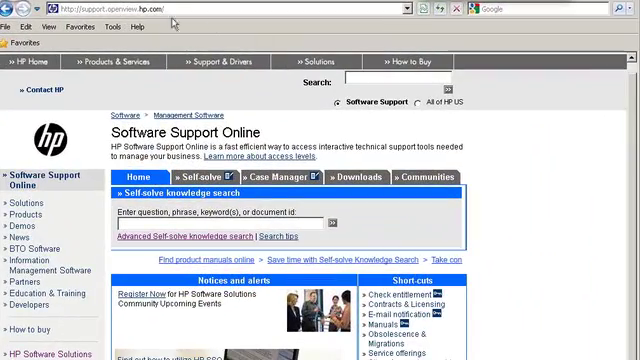
# Scroll down the HP Software Support Online page to reach the trial download.
pyautogui.scroll(-3)
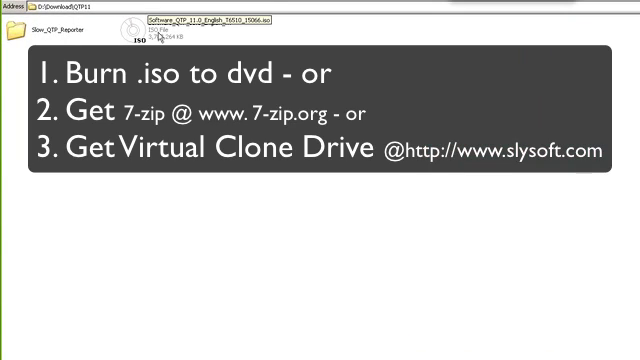
# Open the downloaded QuickTest Professional 11 disc image to reach setup.exe.
pyautogui.click(160, 32)
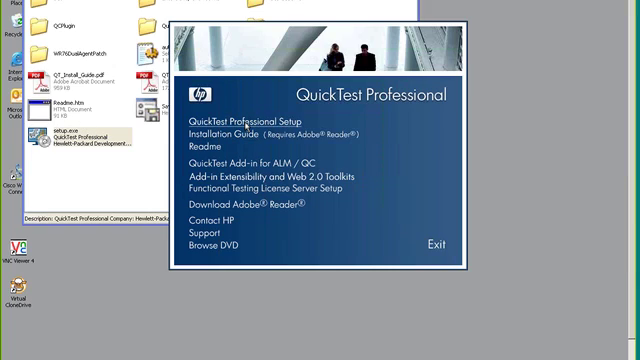
# Start QuickTest Professional Setup and approve installing the Visual C++ and VSTO prerequisite runtimes.
pyautogui.click(252, 120)
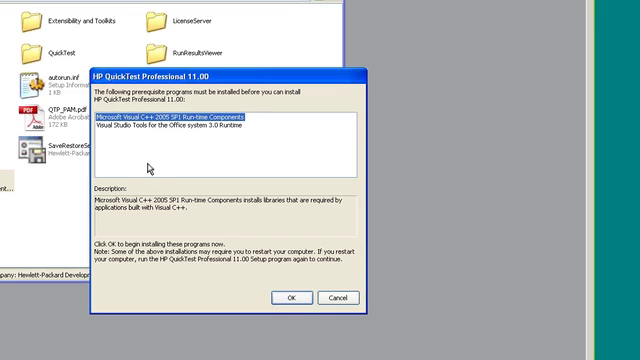
pyautogui.moveTo(296, 276)
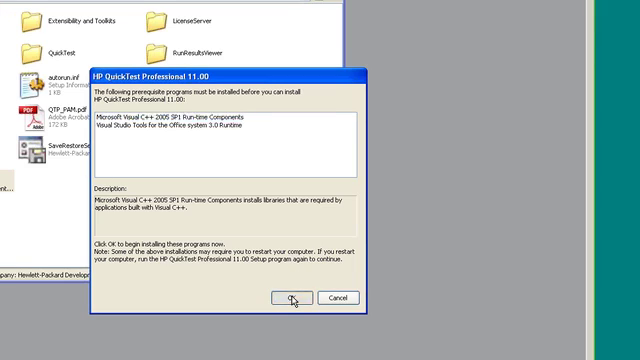
pyautogui.click(292, 298)
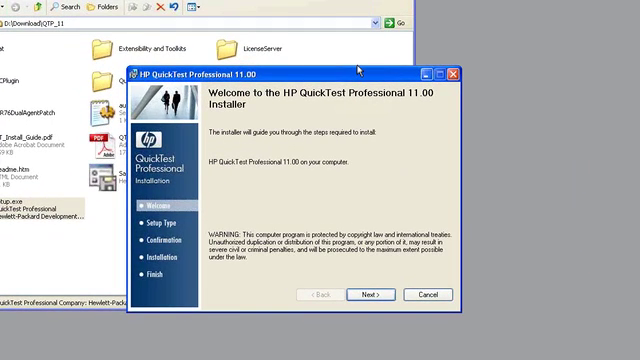
pyautogui.moveTo(360, 84)
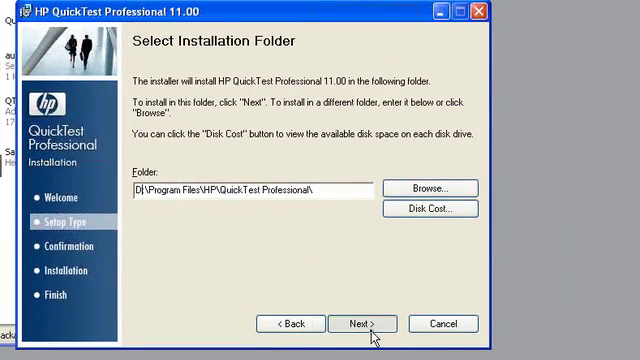
# Keep the default D:\Program Files\HP\QuickTest Professional folder and let installation complete.
pyautogui.click(362, 324)
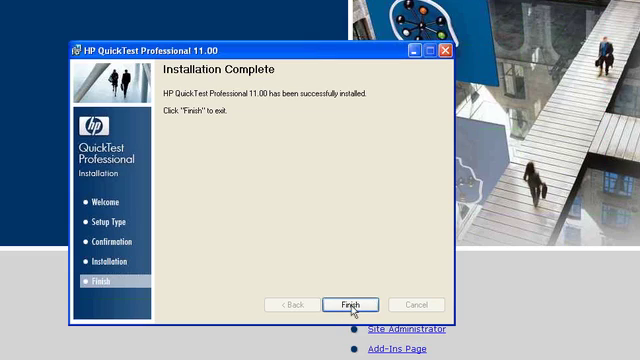
# Finish the installer, look at the Concurrent License option, then license QuickTest with a Seat License.
pyautogui.click(352, 304)
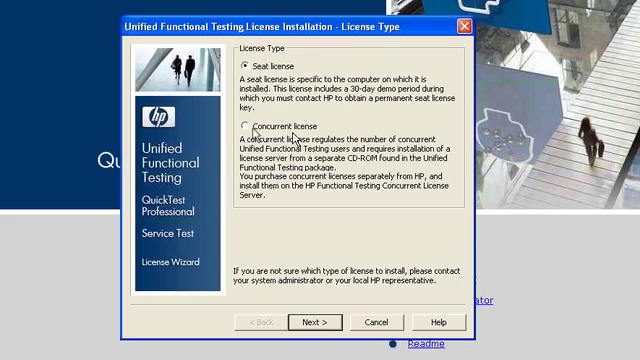
pyautogui.click(236, 120)
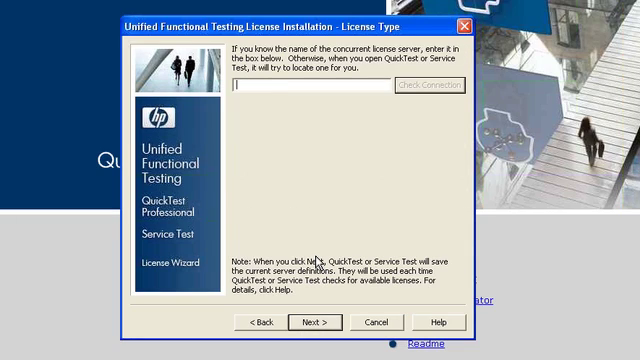
pyautogui.click(312, 322)
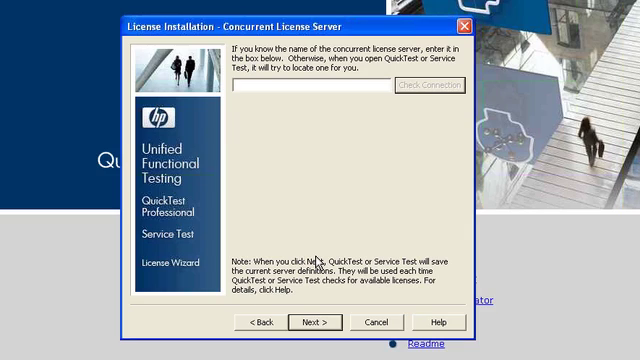
pyautogui.moveTo(264, 326)
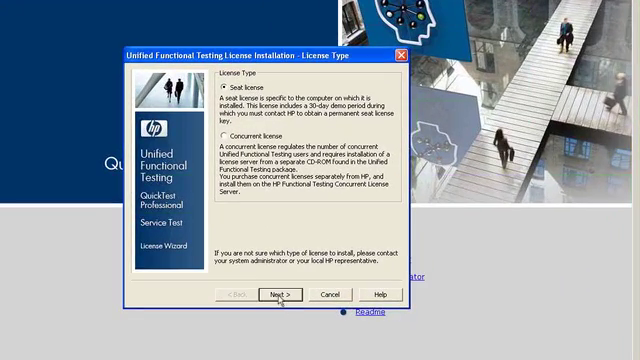
pyautogui.click(274, 294)
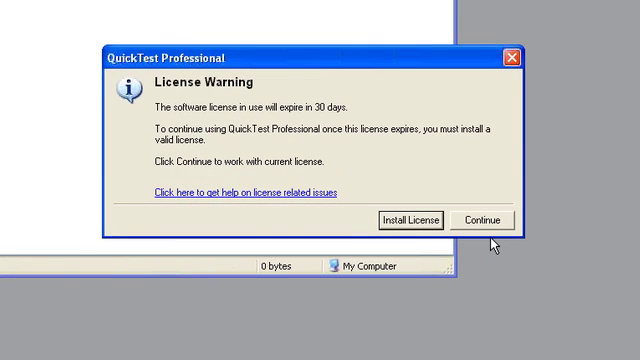
# Continue with the current 30-day trial license so QuickTest opens its start page.
pyautogui.click(484, 218)
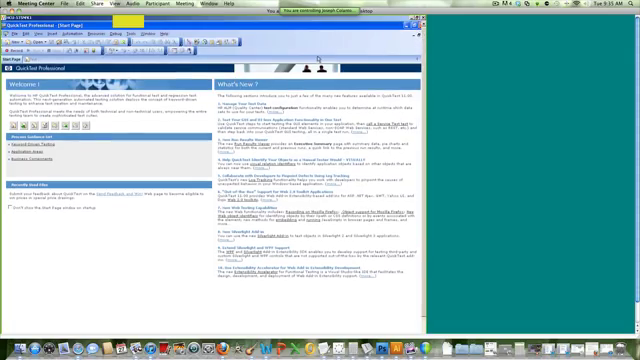
# Reach QuickTest's Options from the Tools menu to configure Quality Center settings.
pyautogui.click(322, 20)
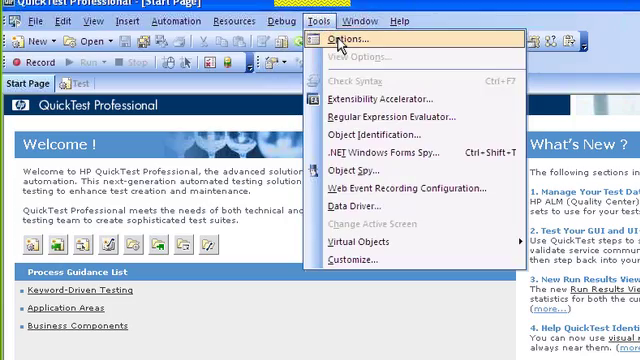
pyautogui.click(344, 38)
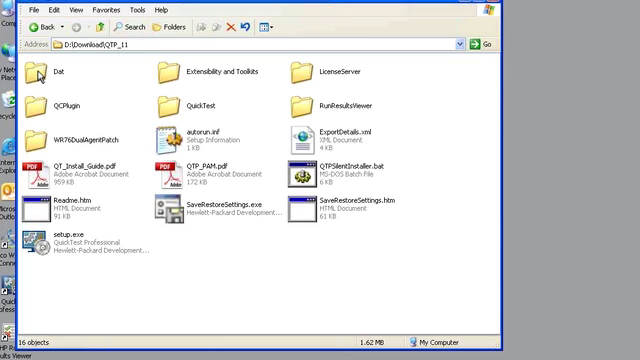
pyautogui.moveTo(64, 100)
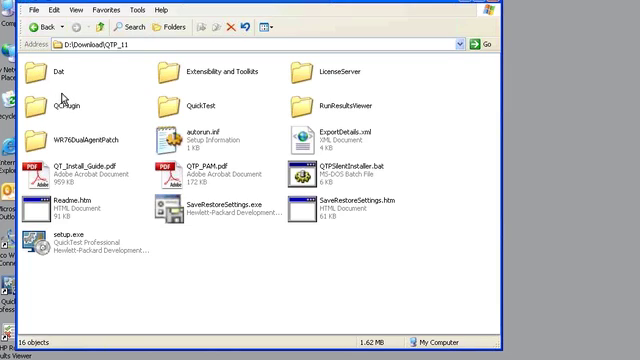
pyautogui.moveTo(62, 96)
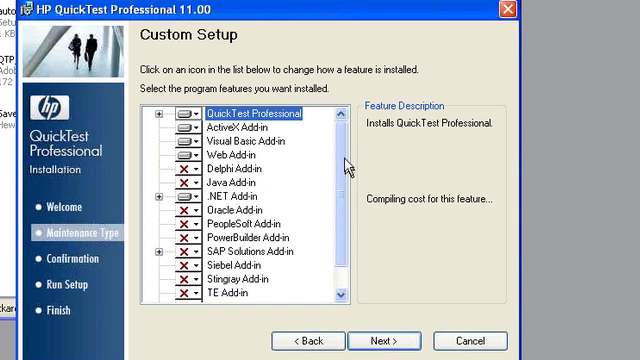
# Scroll the Custom Setup feature list to reveal the TE, VisualAge and Web Services add-ins.
pyautogui.scroll(-3)
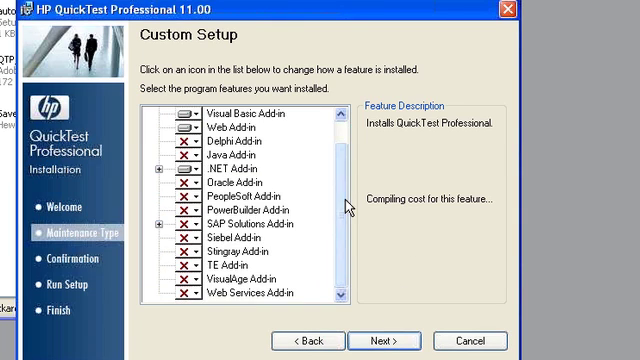